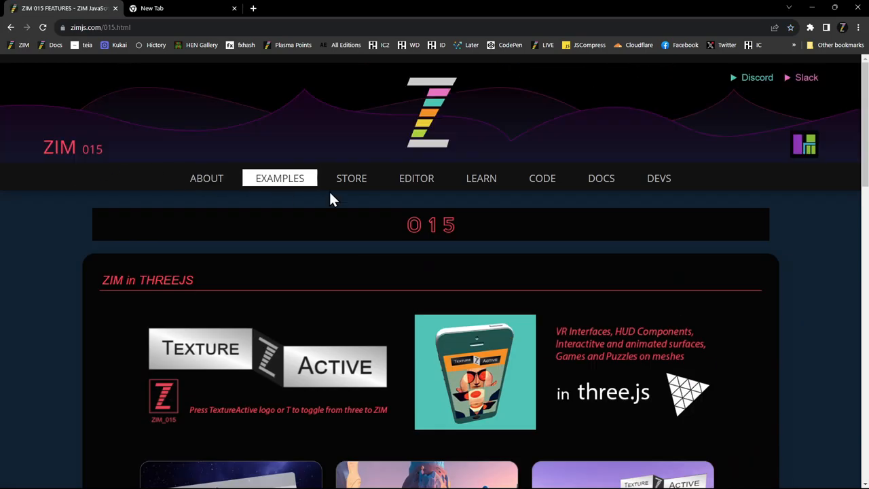
Launch the TextureActive interface demo from the first thumbnail on the ZIM 015 features page.
scroll("down", 3)
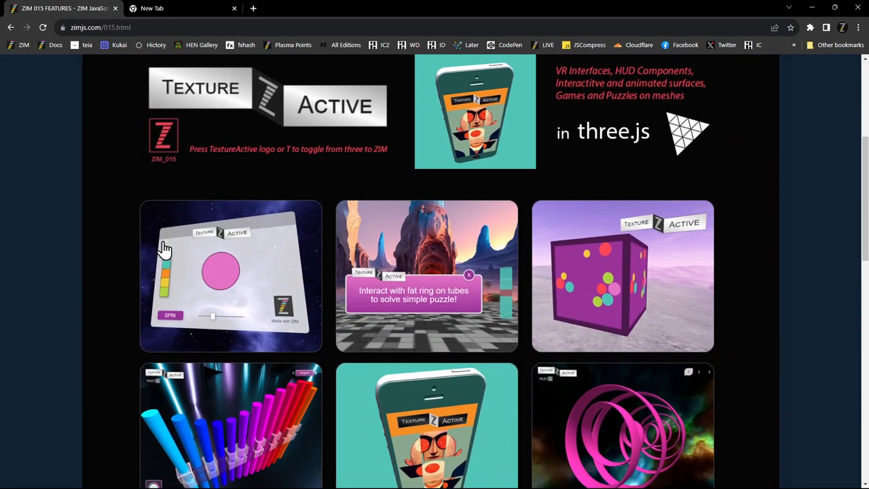
scroll("down", 3)
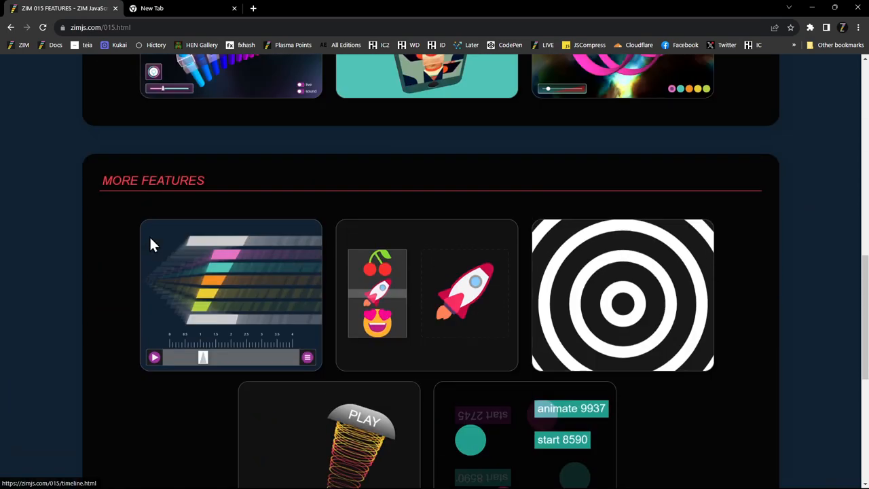
scroll("up", 3)
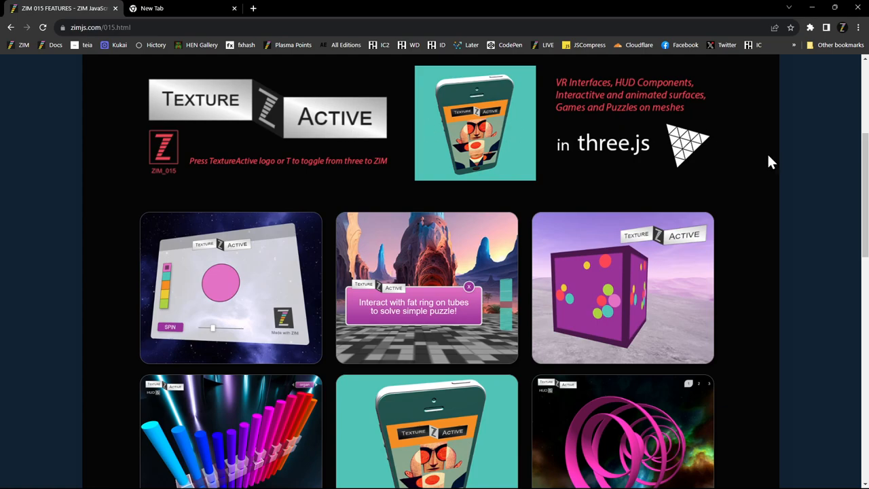
mouse_move(799, 155)
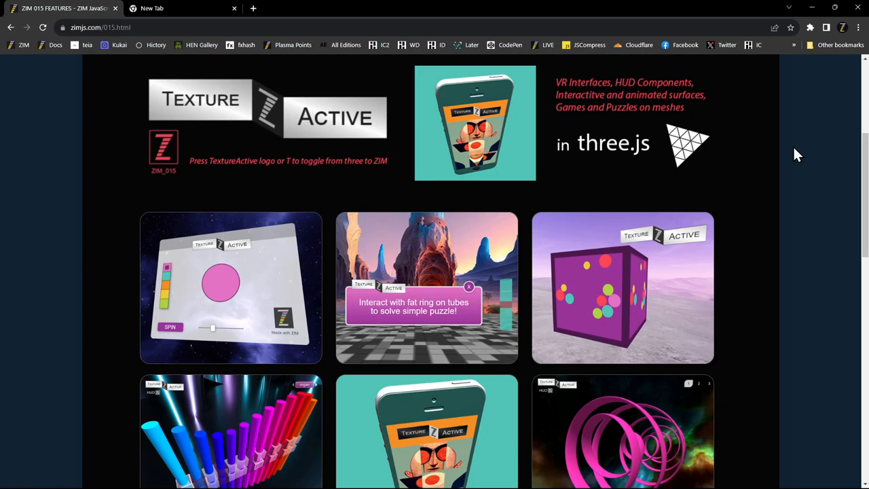
mouse_move(427, 315)
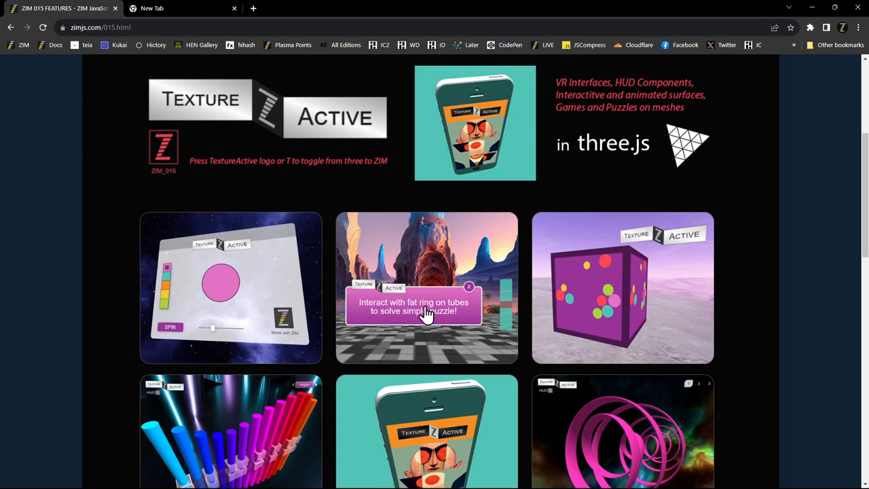
mouse_move(260, 277)
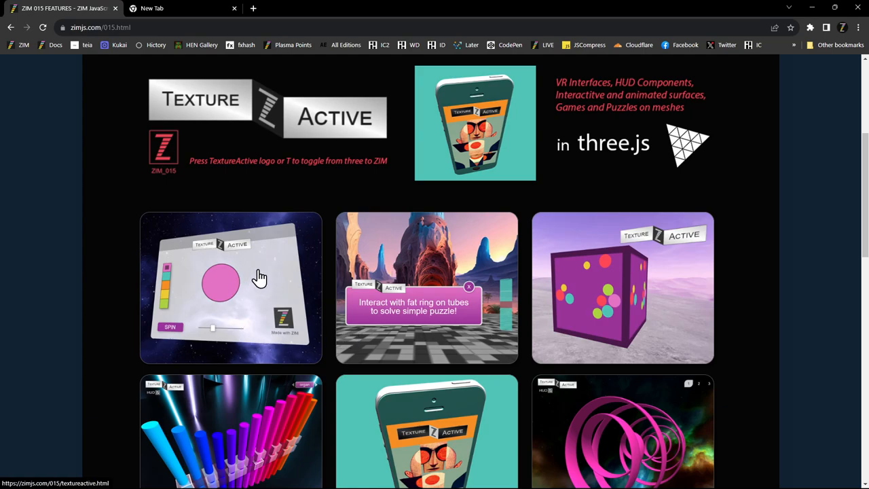
left_click(231, 288)
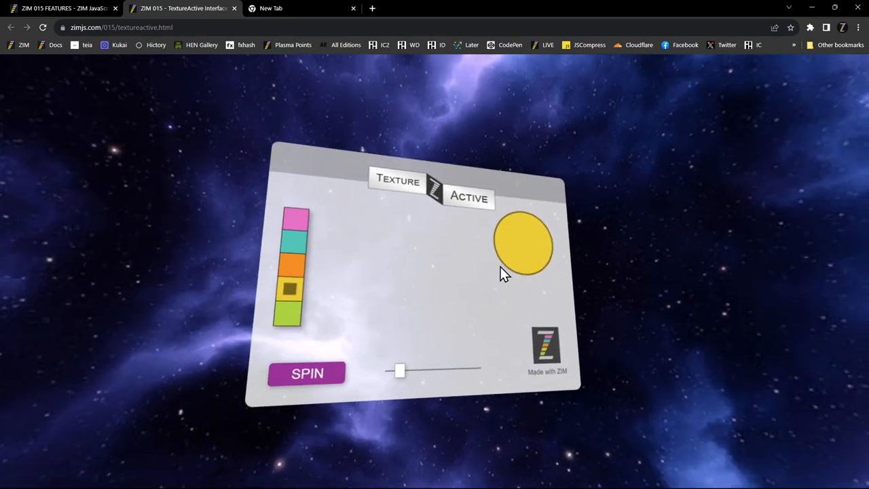
mouse_move(489, 263)
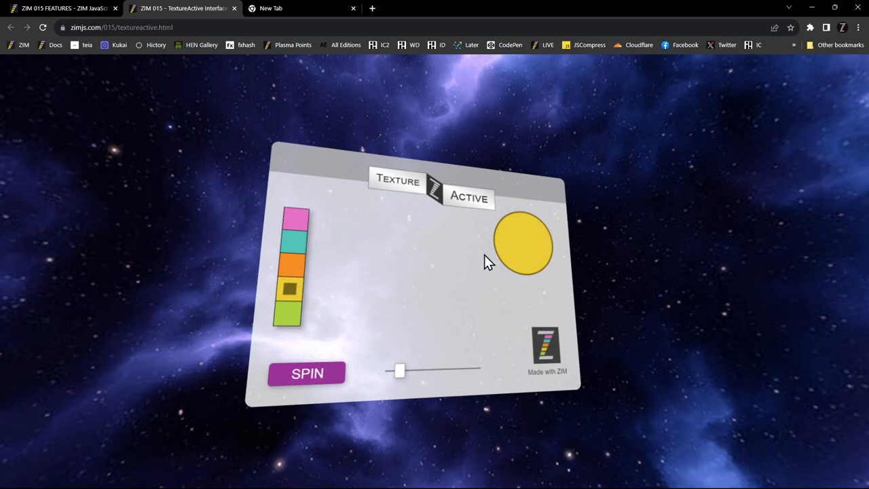
mouse_move(485, 298)
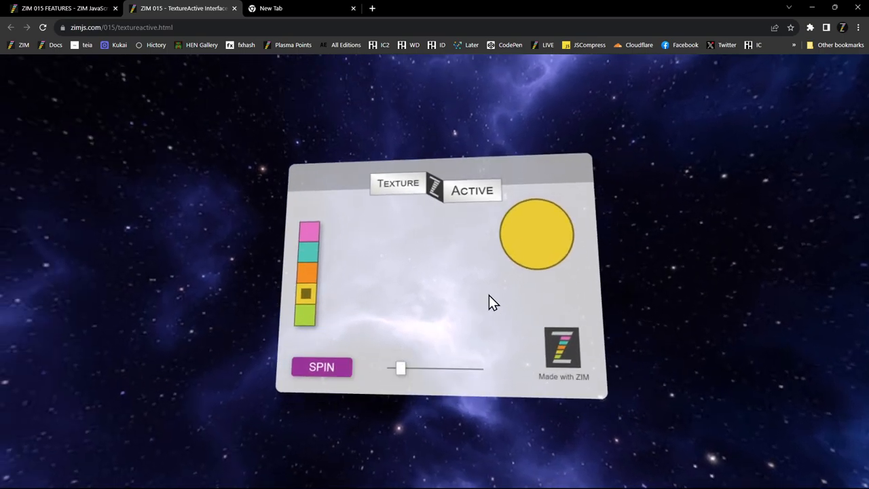
mouse_move(329, 238)
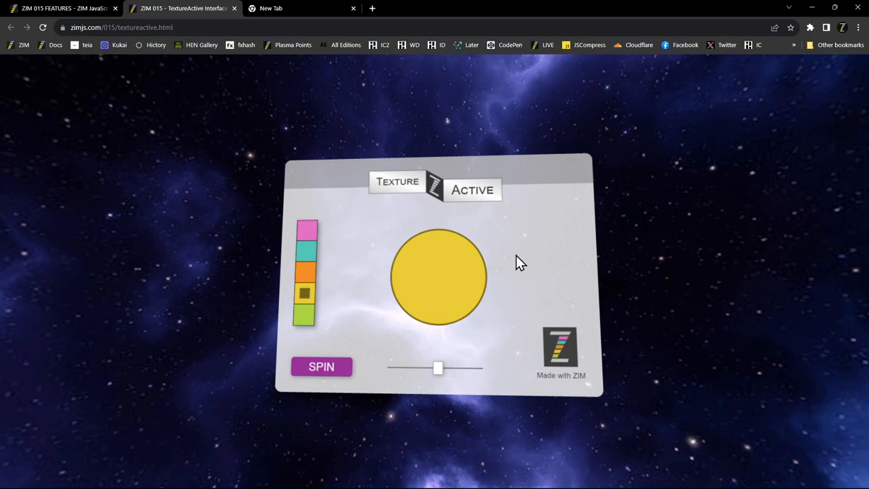
mouse_move(454, 197)
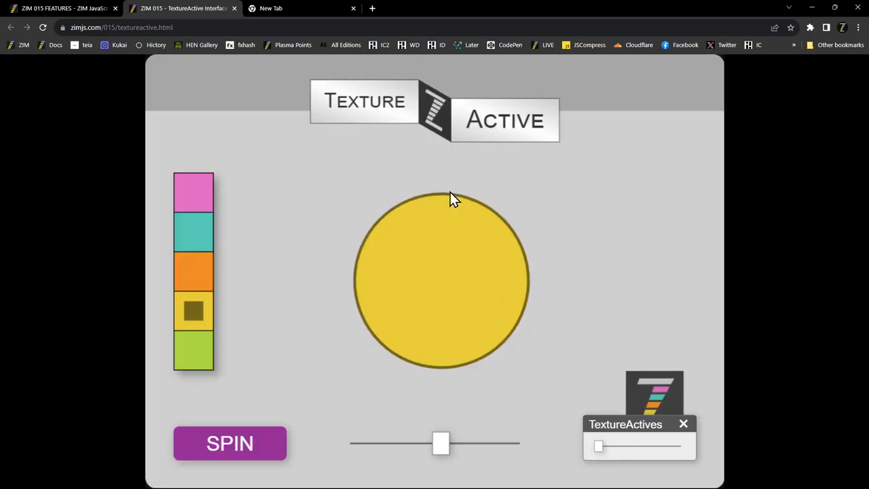
mouse_move(115, 277)
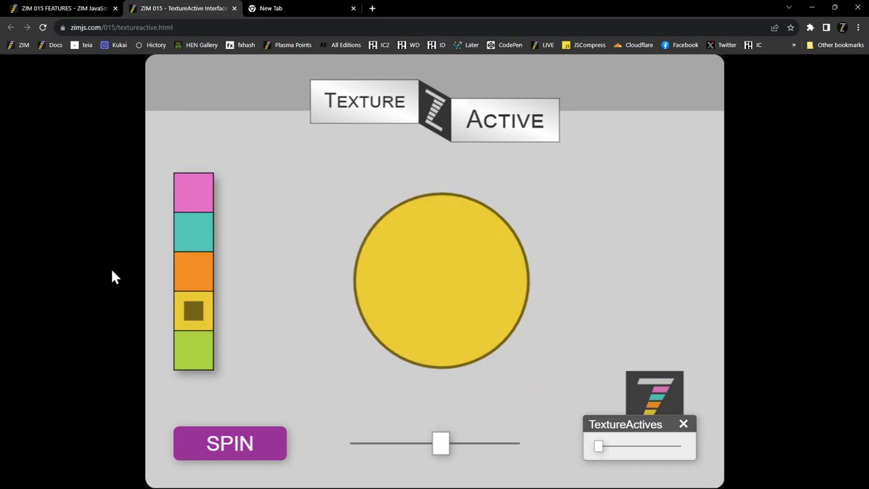
mouse_move(517, 365)
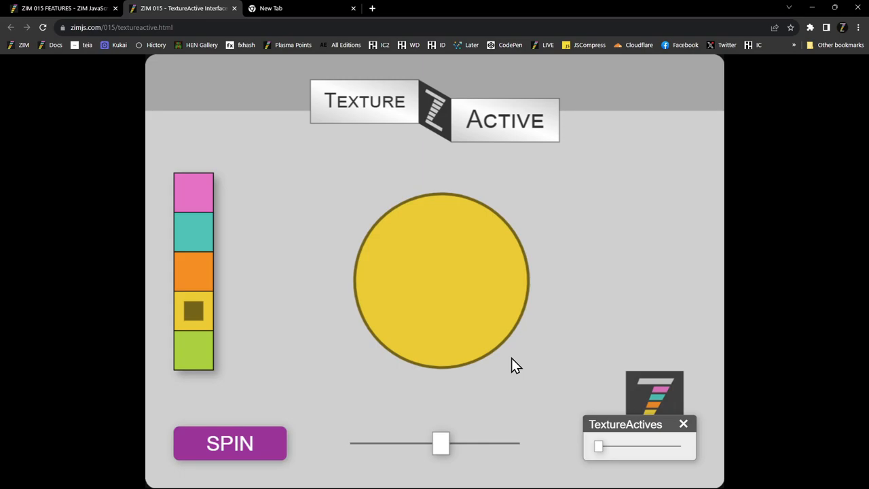
Resize the circle with the slider, turn it green, then back to pink.
left_click_drag(442, 443, 413, 442)
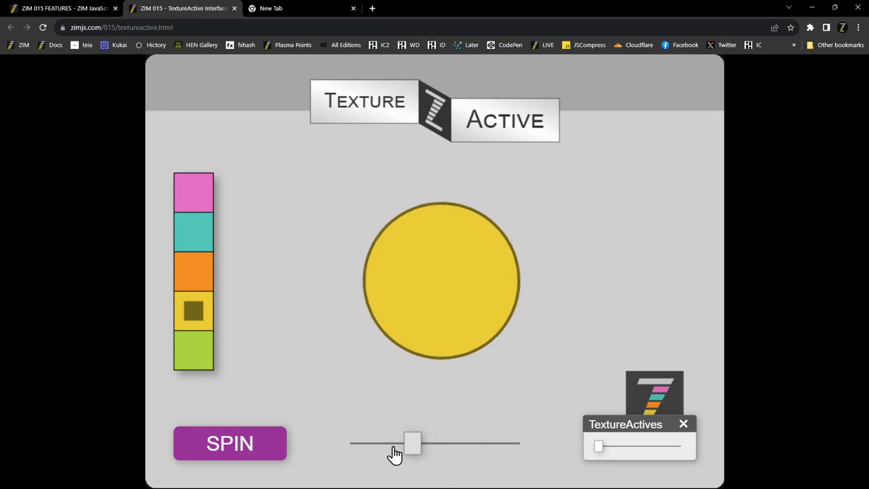
left_click_drag(413, 442, 459, 443)
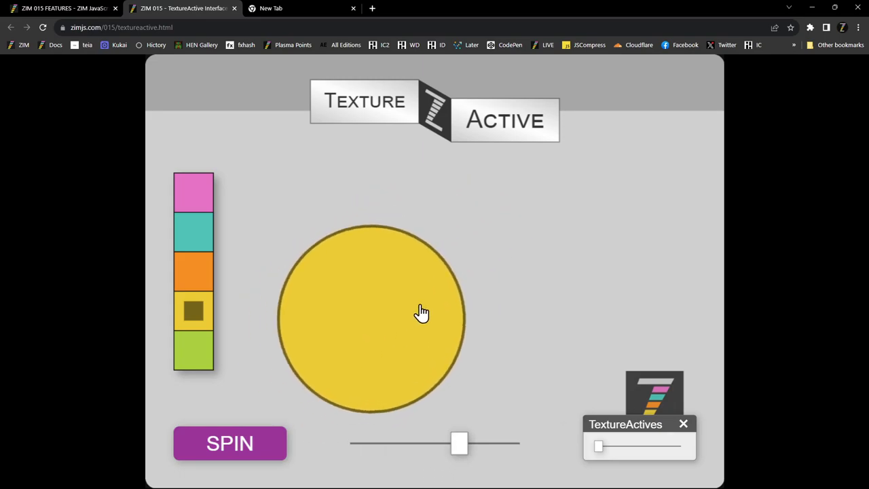
left_click(193, 351)
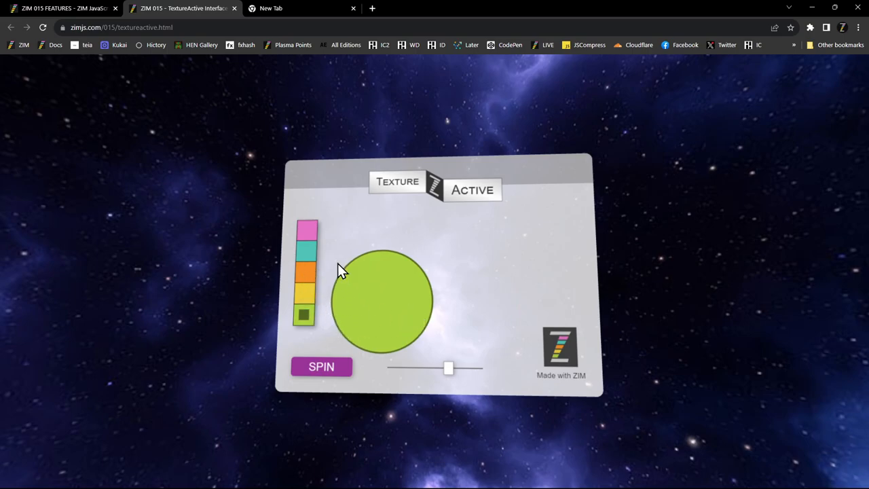
left_click(305, 230)
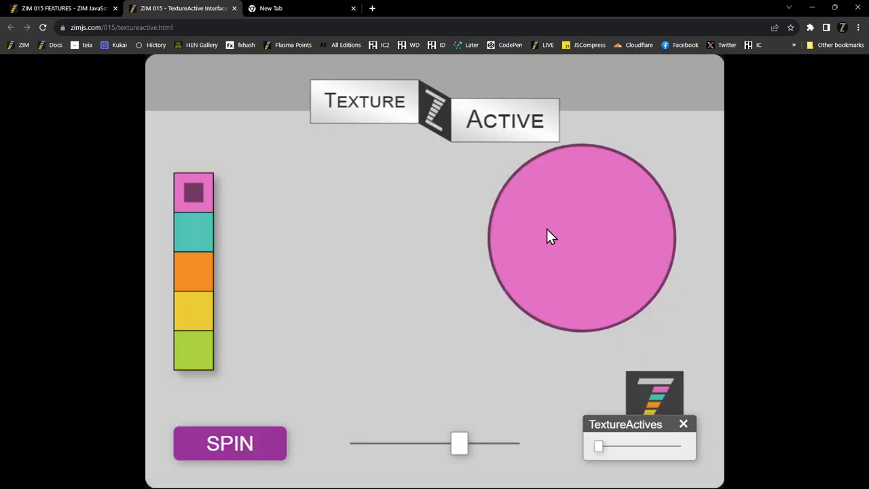
mouse_move(623, 445)
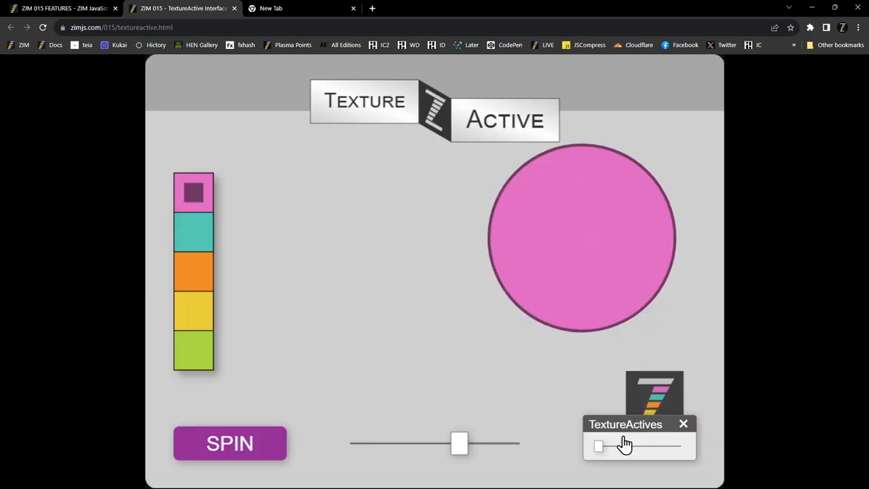
Slide across to the neighbouring Z logo texture and back to the interface panel.
left_click_drag(598, 445, 647, 445)
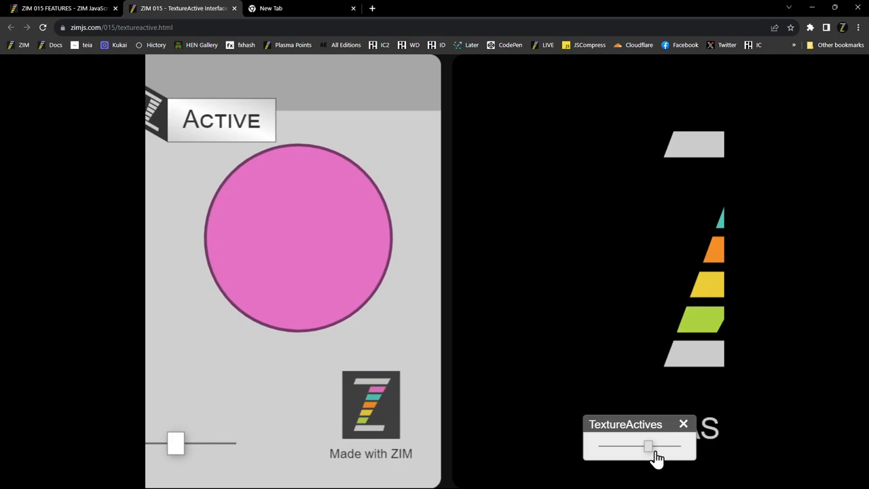
left_click_drag(649, 445, 600, 446)
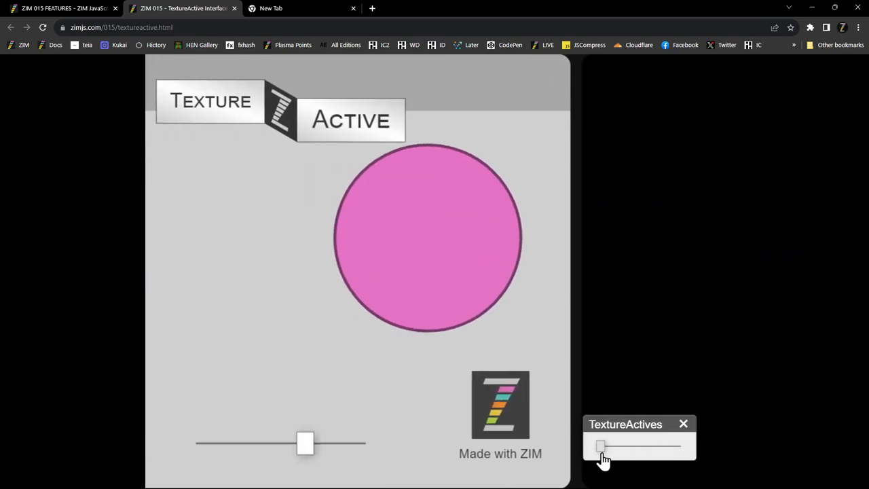
left_click_drag(600, 445, 682, 445)
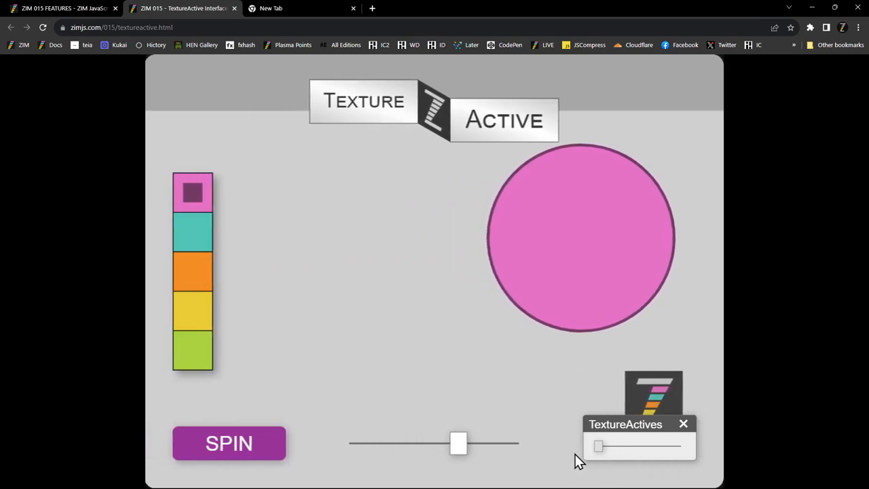
left_click_drag(598, 446, 681, 446)
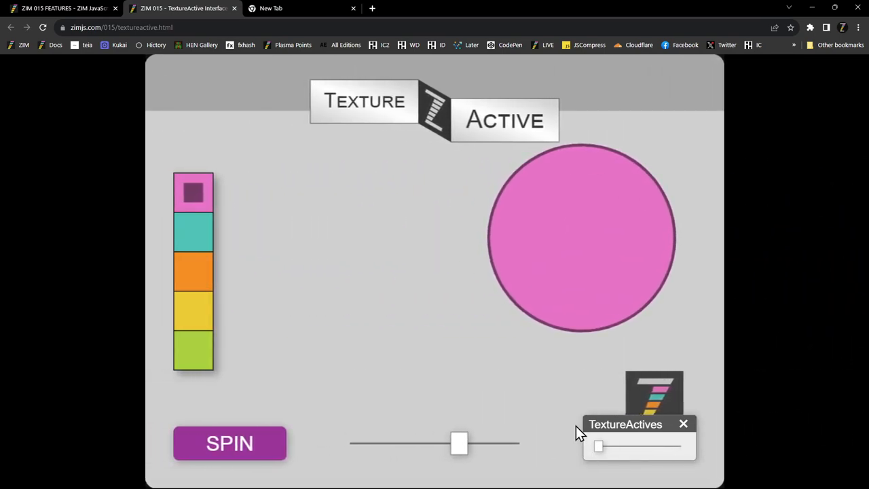
mouse_move(257, 88)
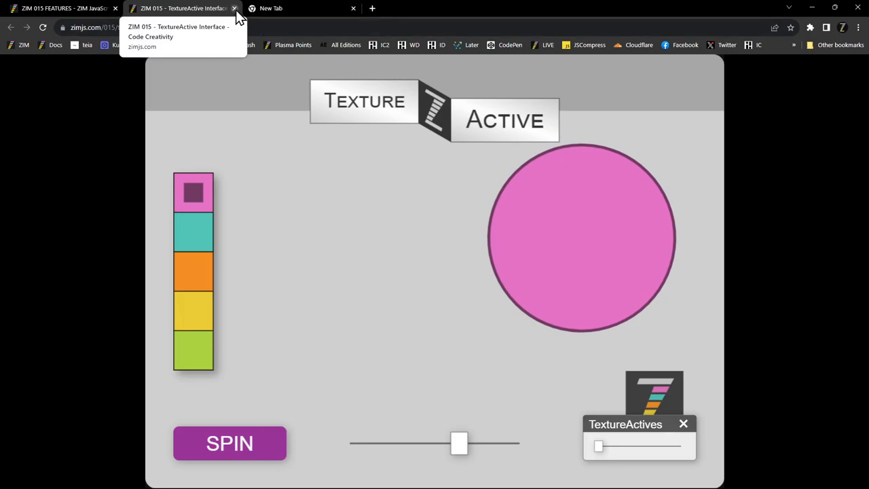
Close the interface demo tab and launch the tube ring puzzle demo from its thumbnail.
left_click(233, 8)
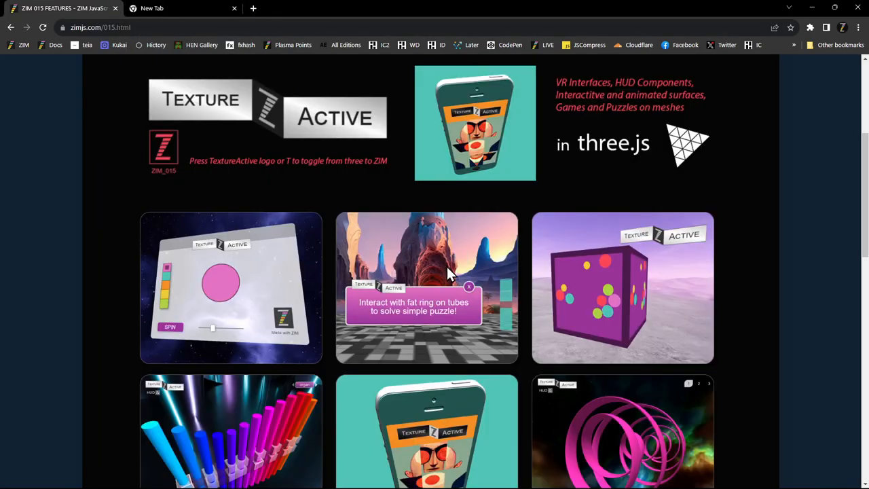
left_click(427, 288)
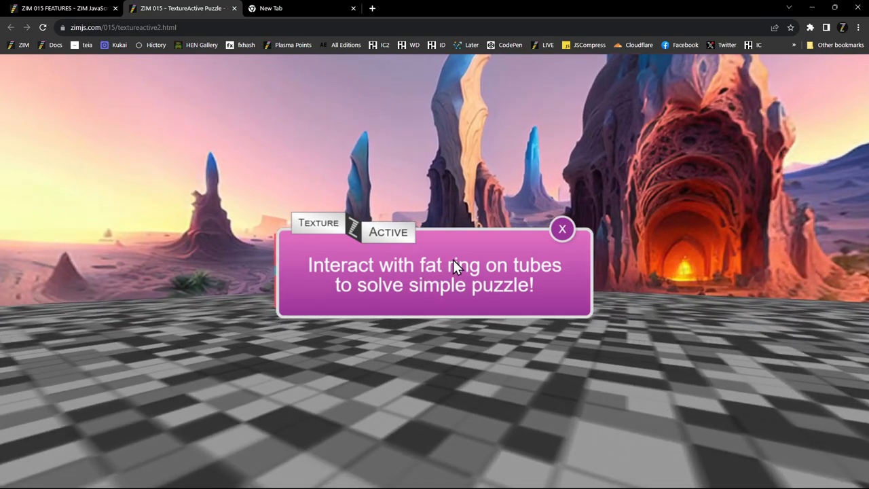
mouse_move(424, 266)
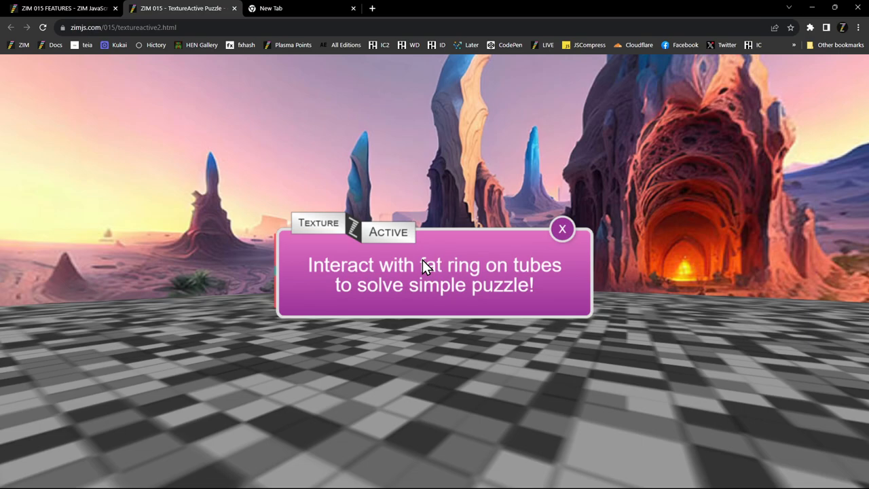
mouse_move(519, 278)
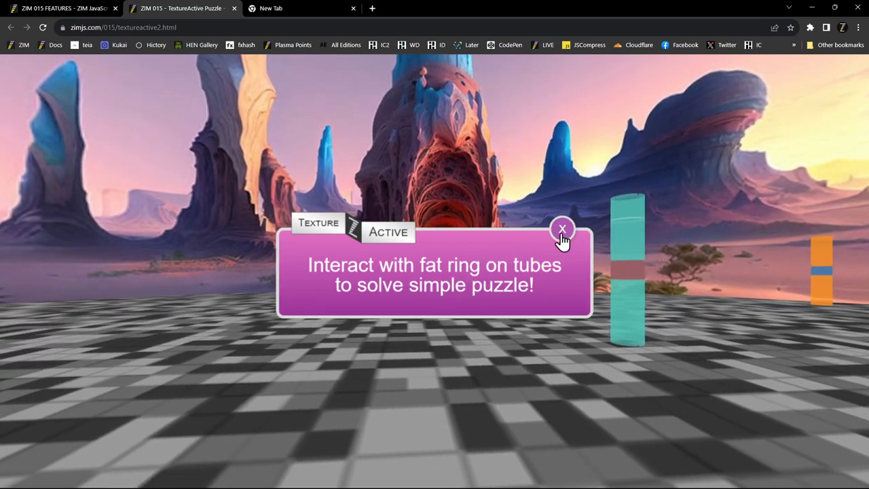
left_click(562, 228)
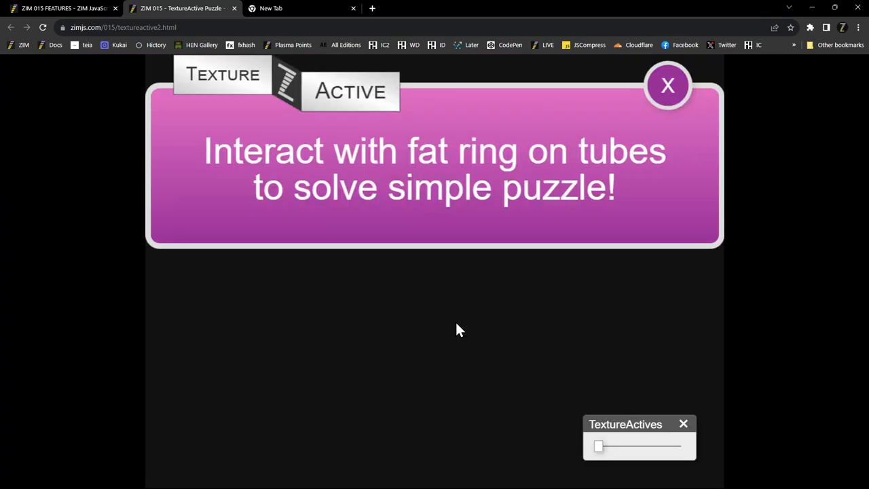
mouse_move(668, 84)
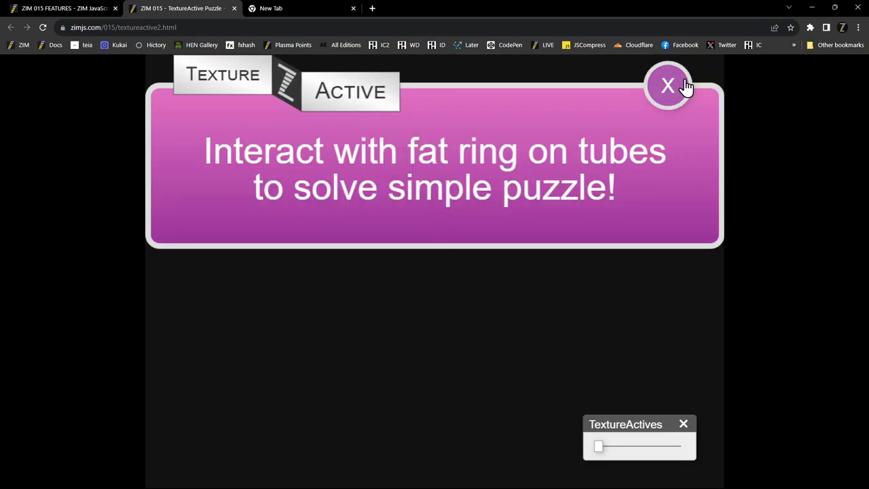
Browse through the orange and yellow tube textures and slide the blue ring up the yellow tube.
left_click_drag(598, 446, 608, 446)
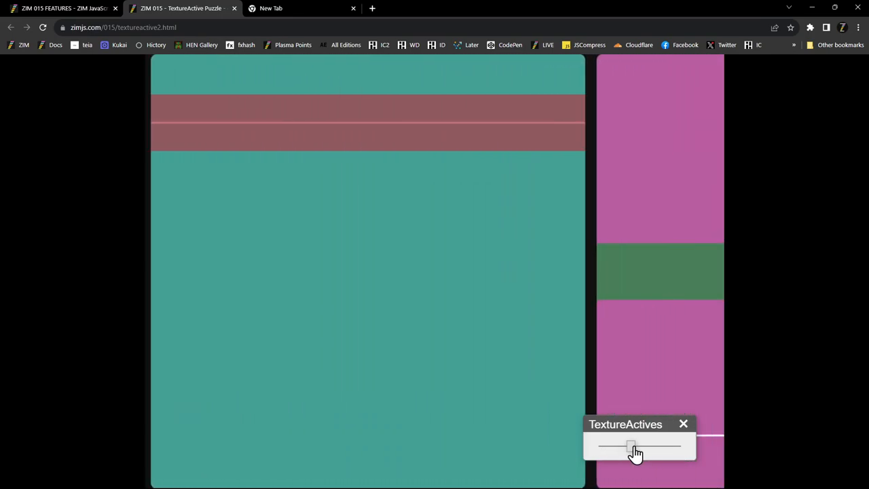
left_click_drag(632, 447, 652, 447)
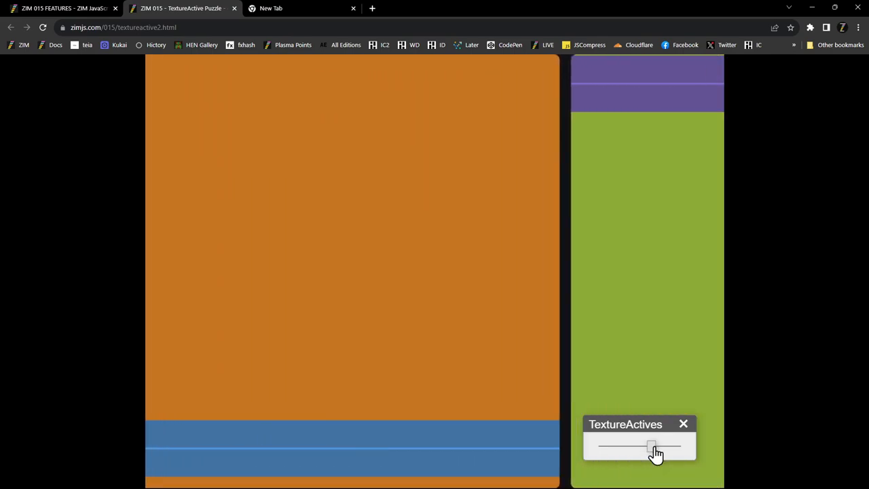
left_click_drag(651, 445, 644, 445)
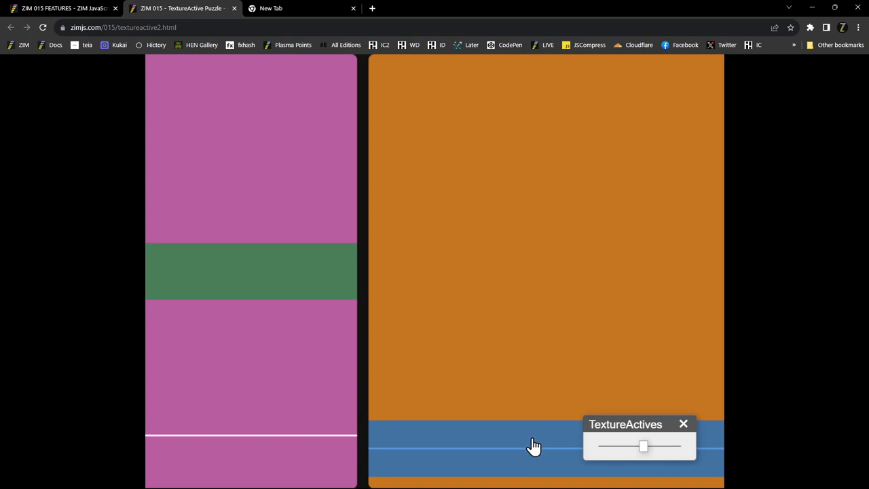
mouse_move(585, 441)
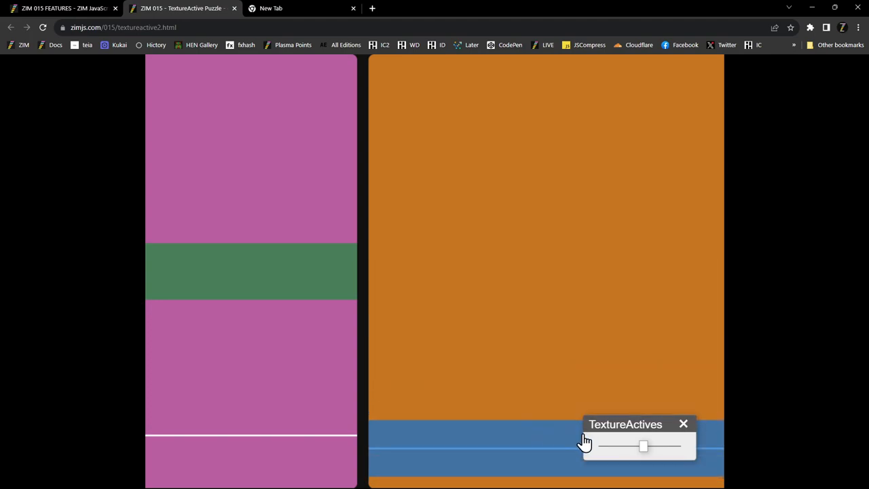
left_click_drag(644, 446, 663, 448)
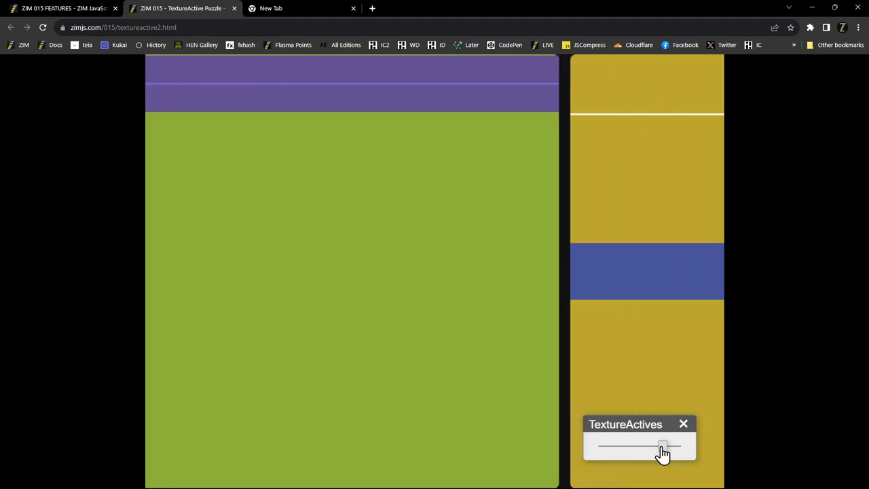
left_click_drag(662, 447, 673, 447)
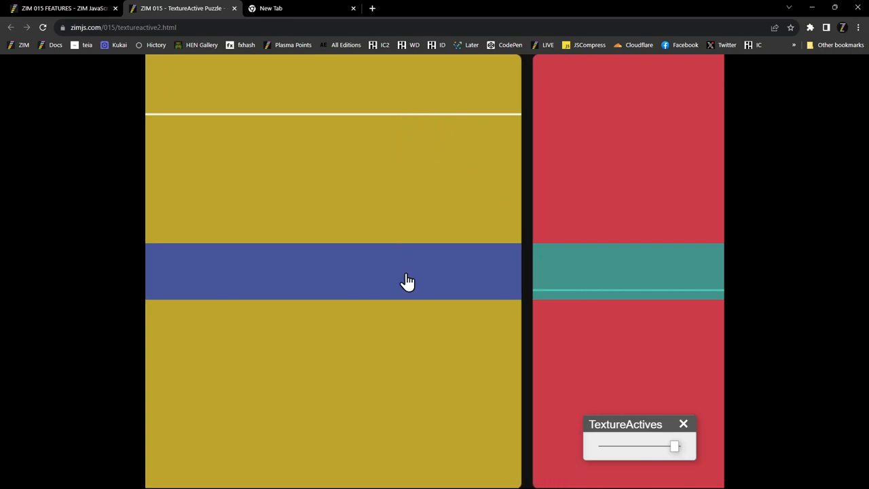
left_click_drag(408, 272, 397, 111)
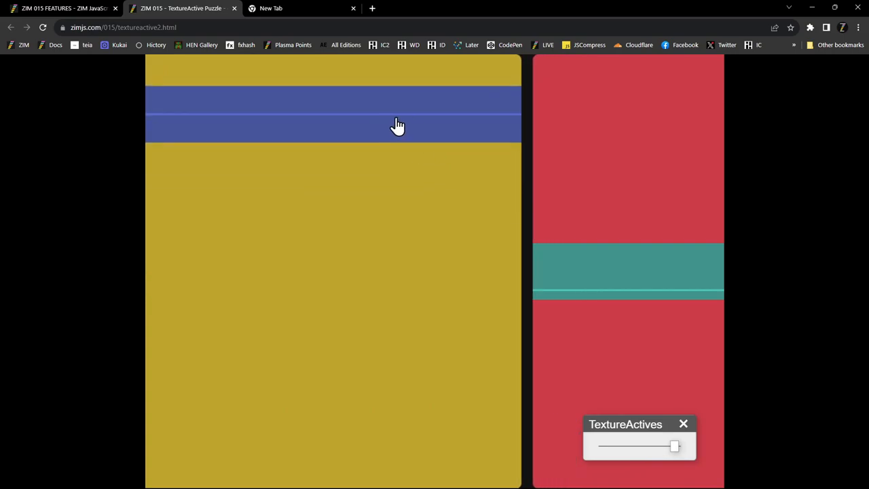
Peek at the red, pink and orange tube textures, return to the instruction panel and the 3D scene.
left_click_drag(673, 445, 681, 445)
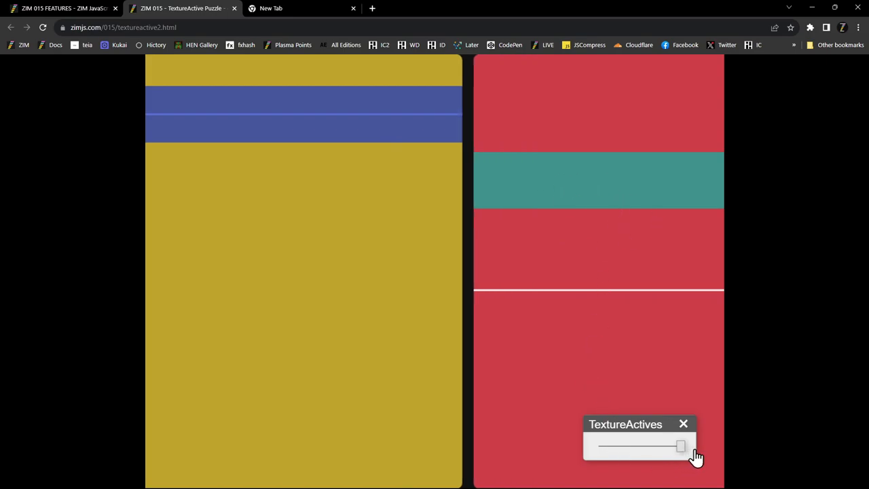
left_click_drag(682, 445, 598, 445)
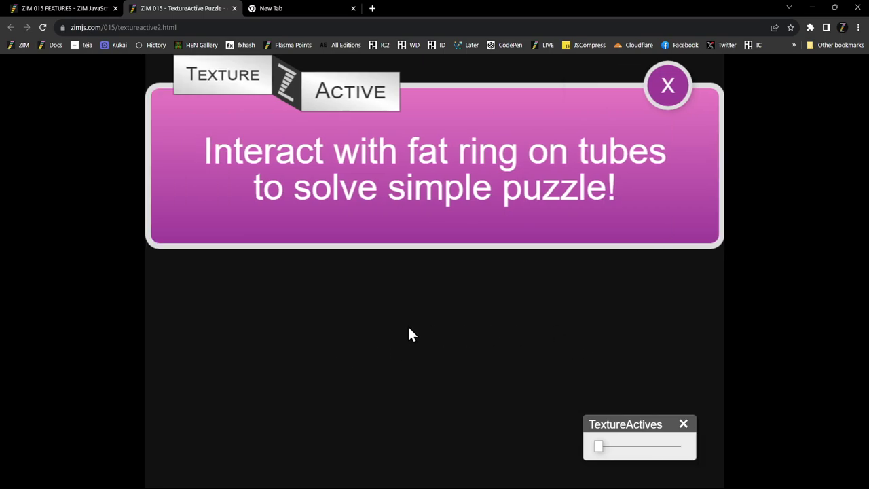
left_click(668, 84)
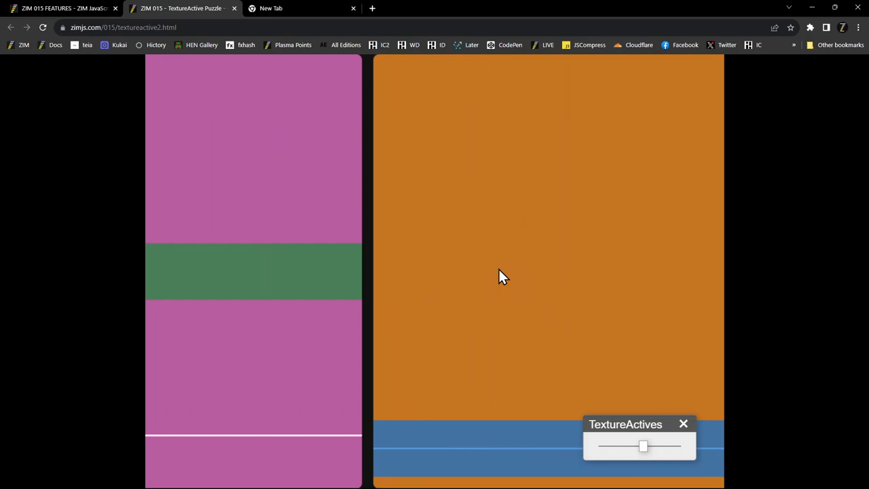
mouse_move(563, 272)
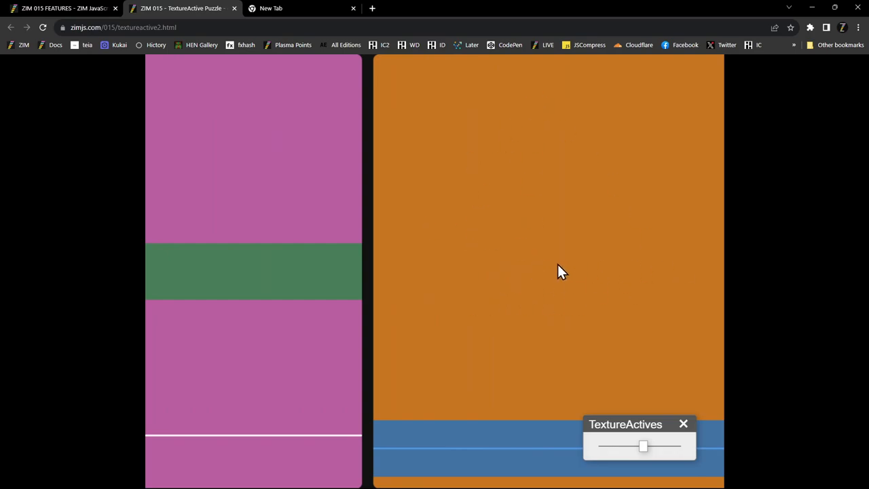
left_click_drag(644, 445, 604, 448)
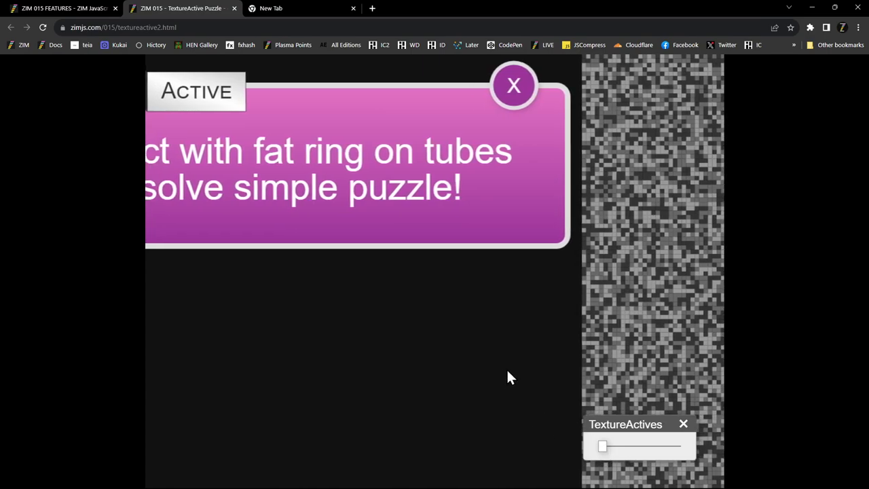
left_click(514, 87)
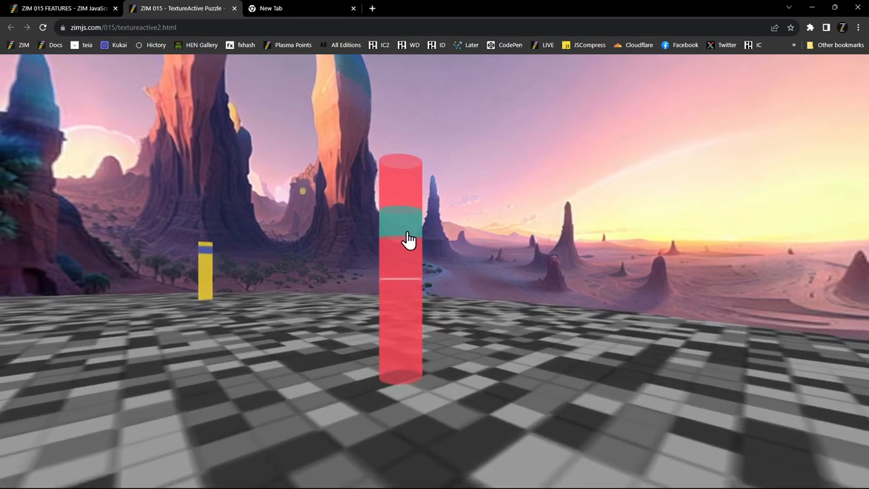
Move the ring on the red tube to solve the puzzle, then close the puzzle demo tab.
left_click(401, 224)
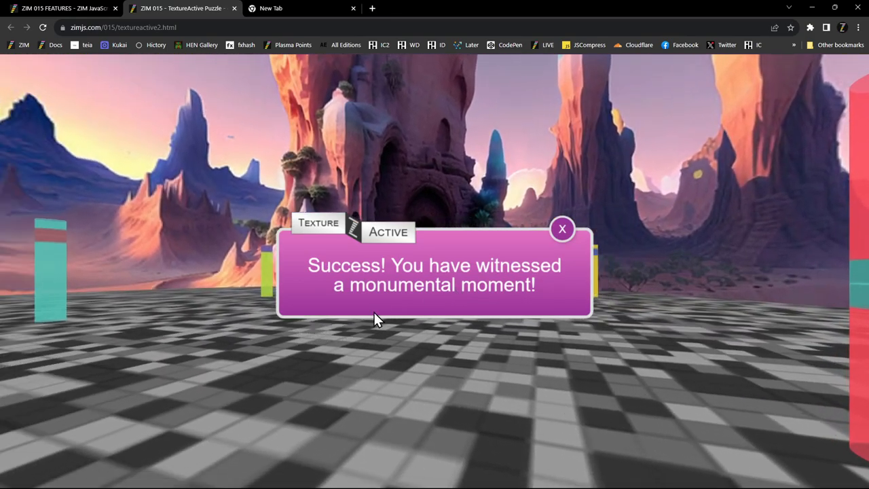
mouse_move(395, 325)
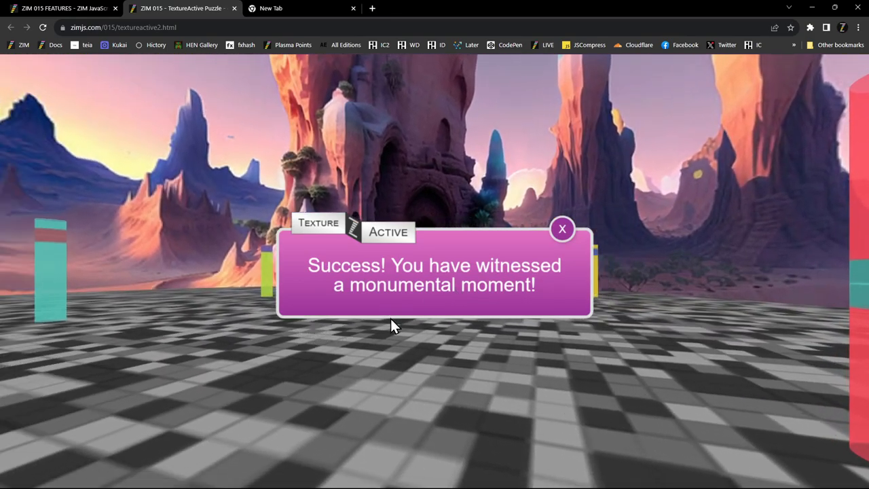
mouse_move(473, 346)
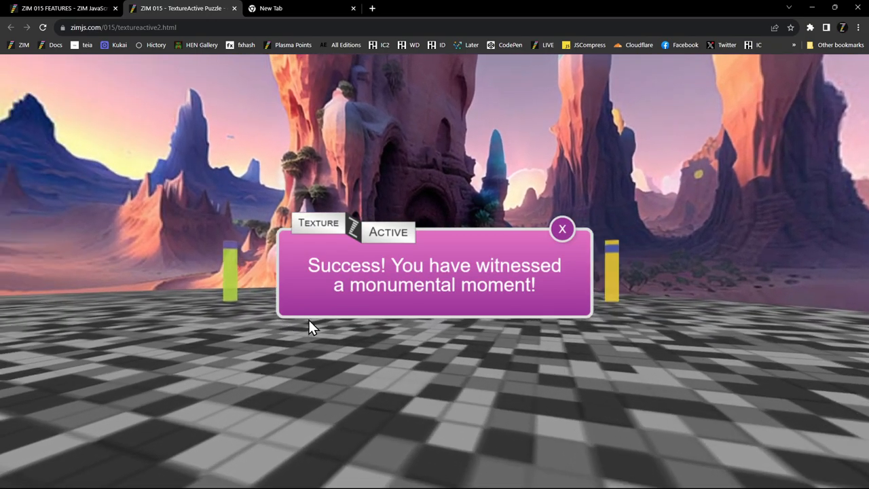
left_click(563, 228)
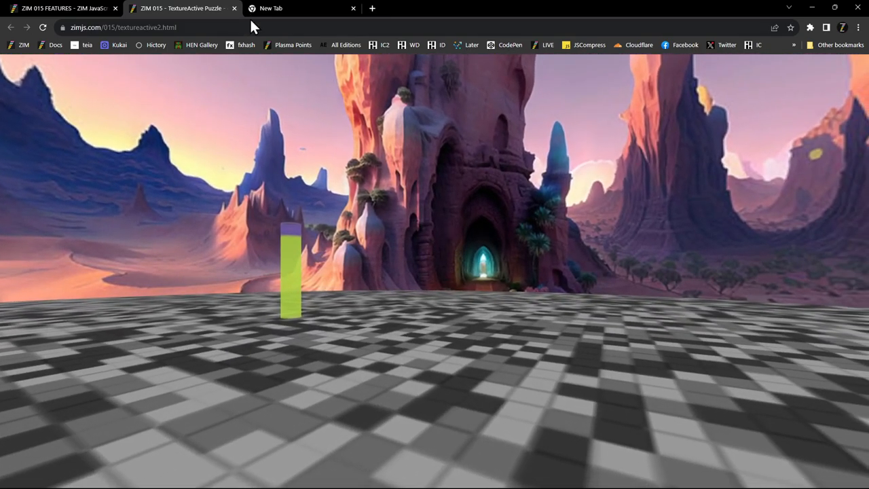
left_click(234, 8)
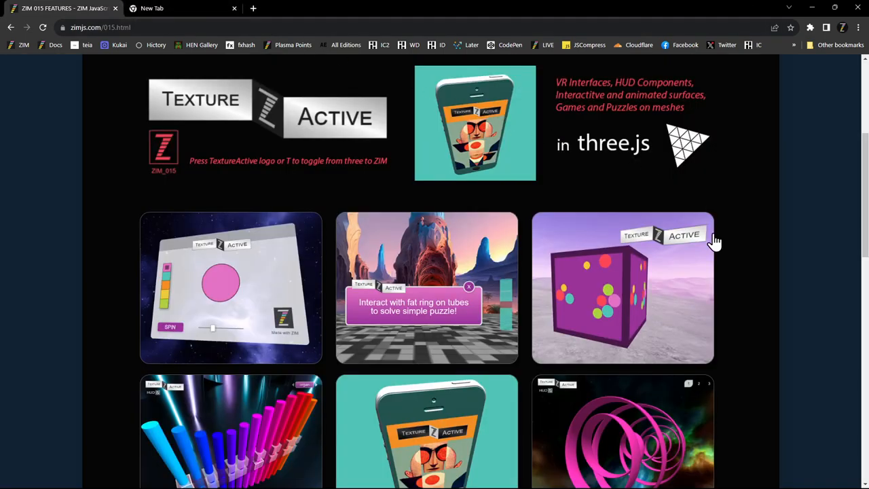
mouse_move(664, 274)
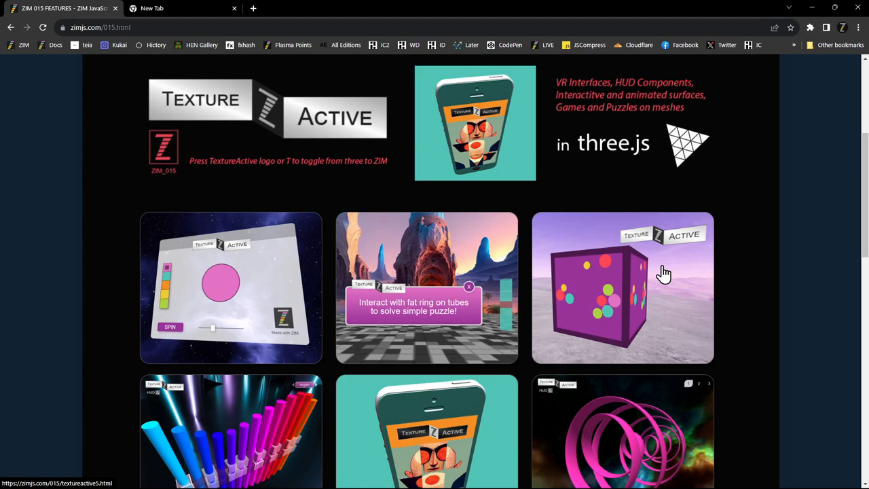
mouse_move(660, 275)
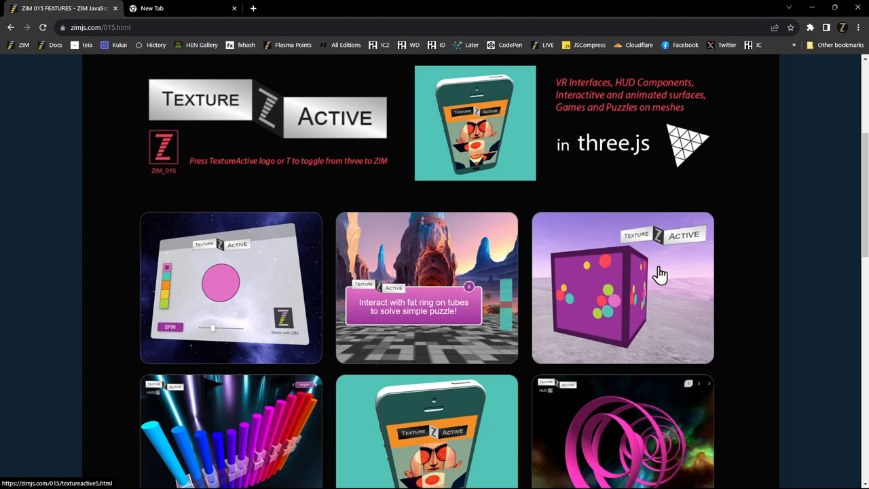
Launch the TextureActive Physics cube demo and give the cube a first turn so the balls roll.
left_click(622, 288)
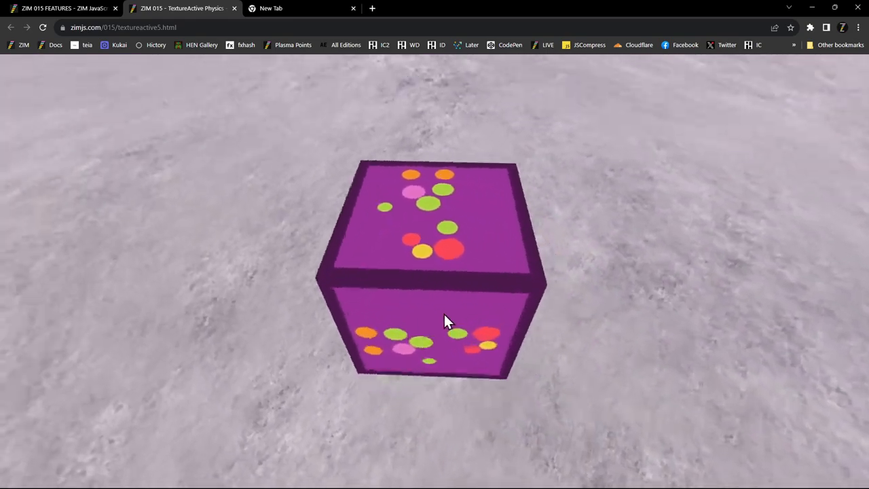
left_click_drag(446, 324, 516, 306)
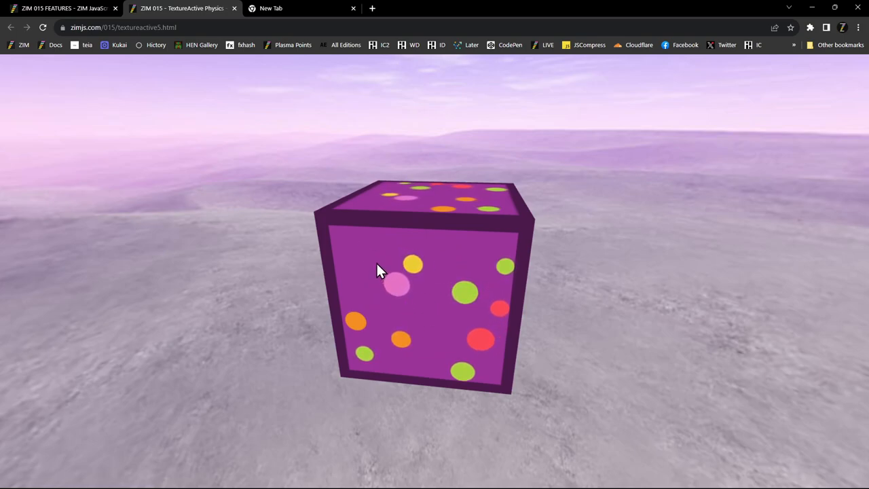
mouse_move(364, 256)
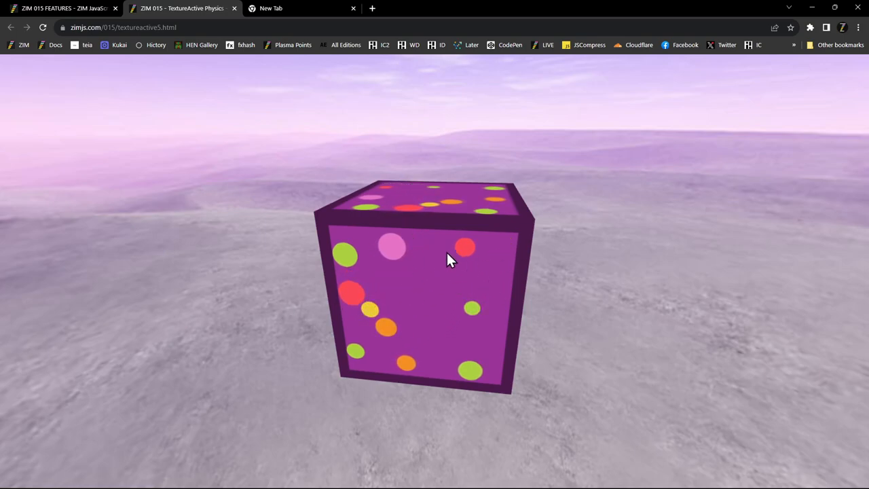
Spin the purple cube to a corner-on view so its coloured balls roll to new spots.
left_click_drag(451, 260, 510, 288)
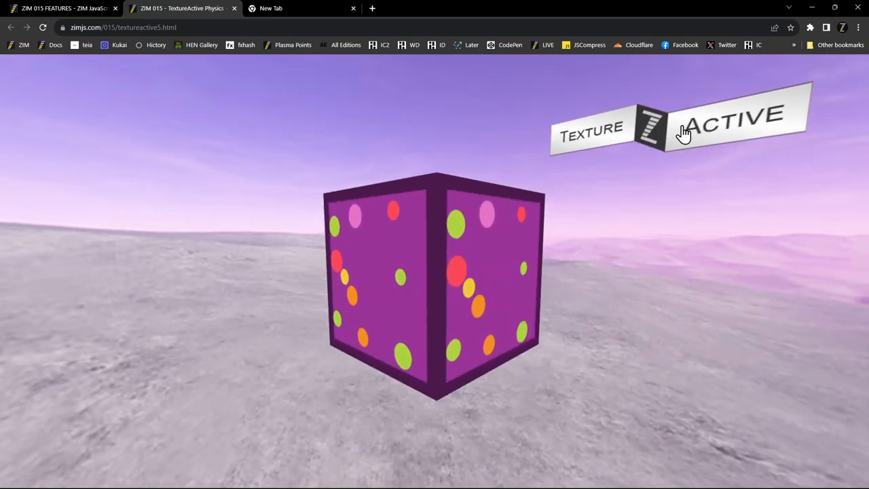
Toggle the cube demo between its three.js scene and the flat ZIM view.
left_click(301, 8)
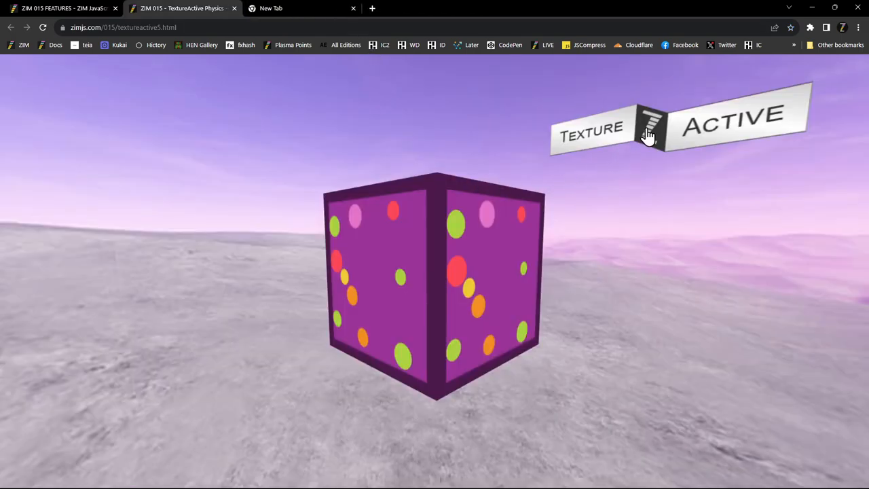
mouse_move(622, 265)
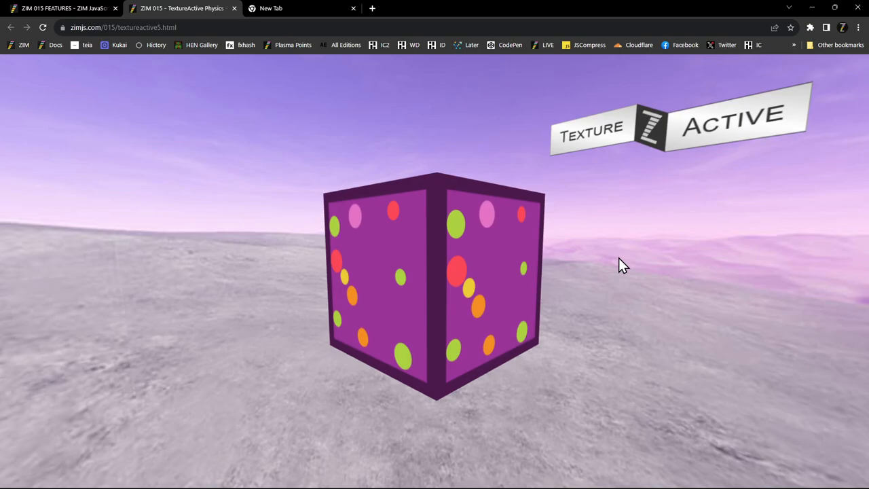
mouse_move(703, 139)
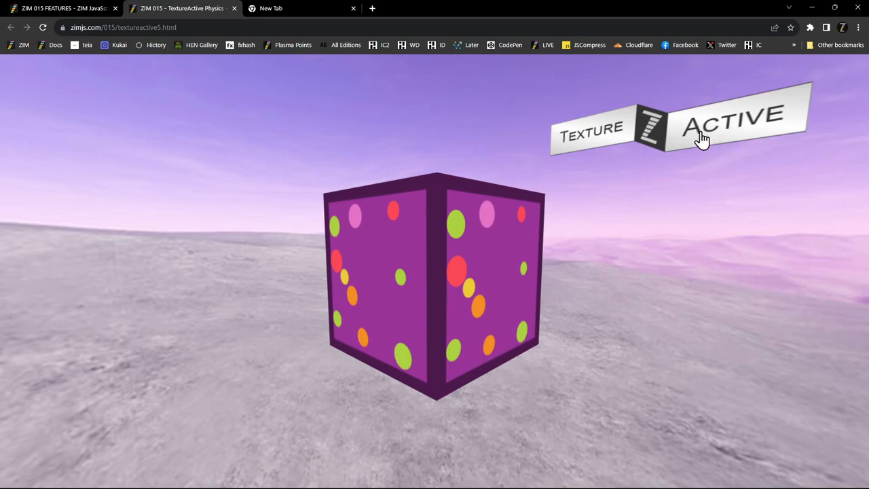
mouse_move(614, 265)
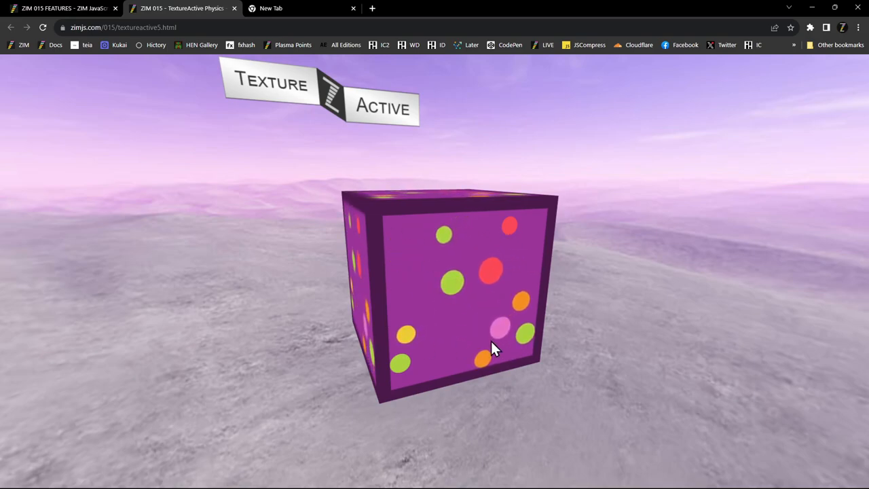
mouse_move(519, 261)
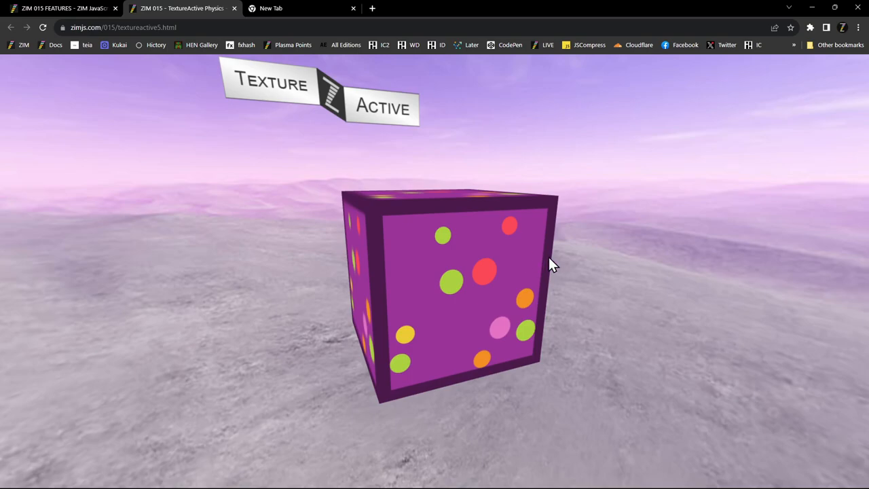
mouse_move(579, 271)
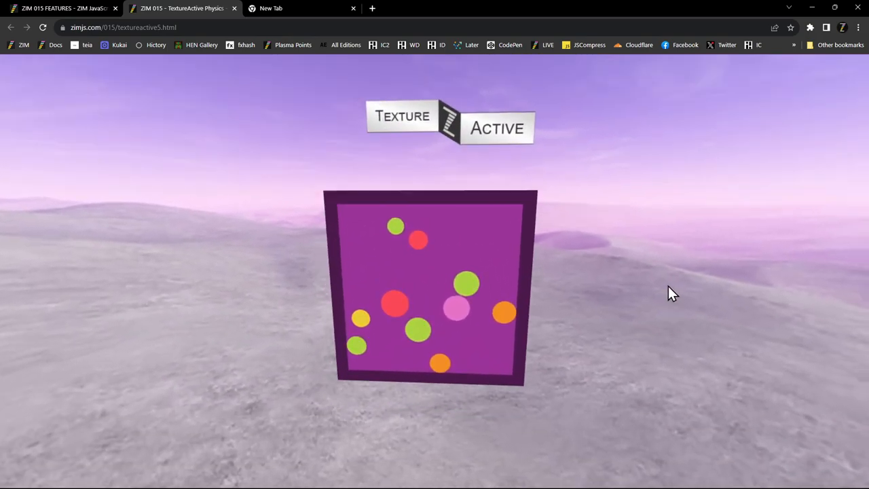
mouse_move(448, 176)
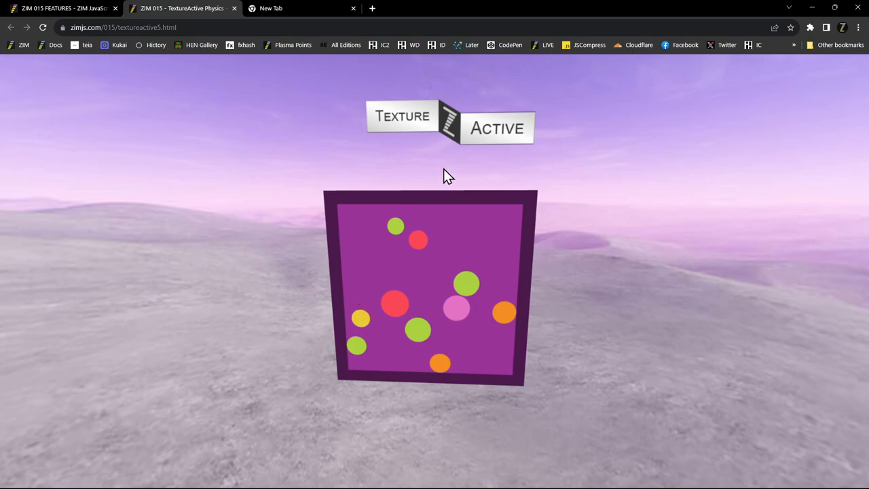
mouse_move(595, 246)
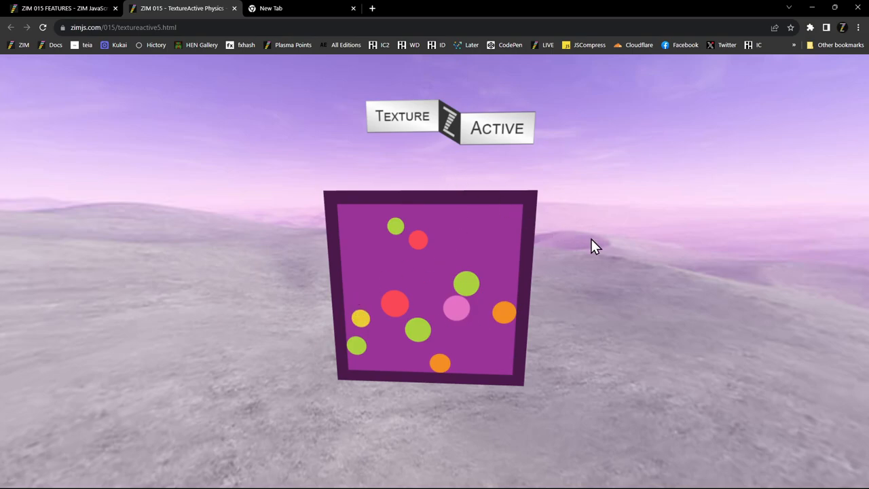
mouse_move(243, 15)
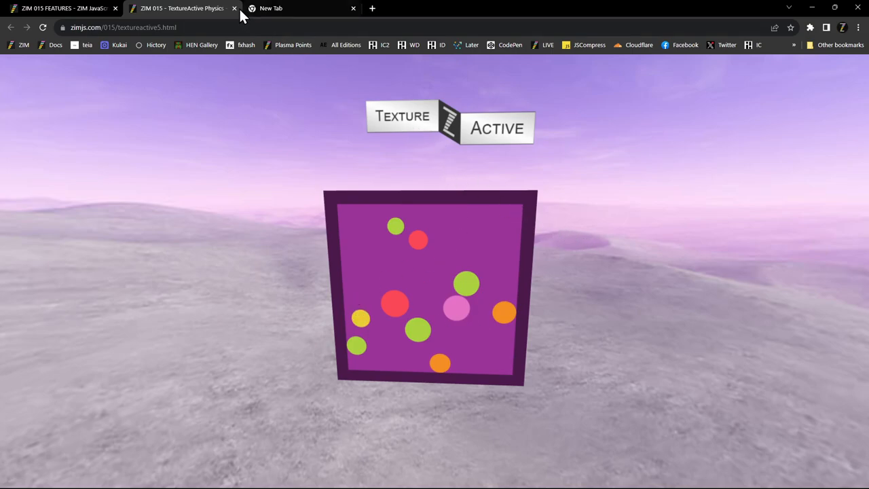
Close the physics cube demo tab and scroll the features page to the lower row of demos.
left_click(234, 8)
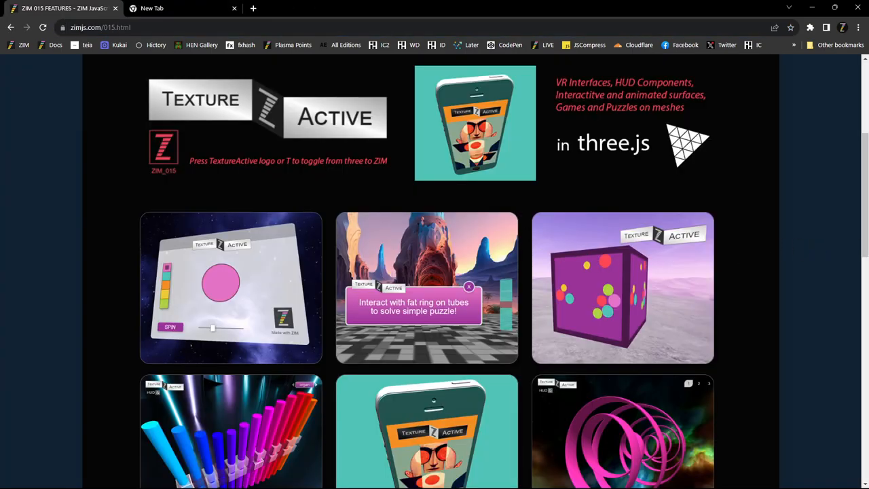
scroll("down", 3)
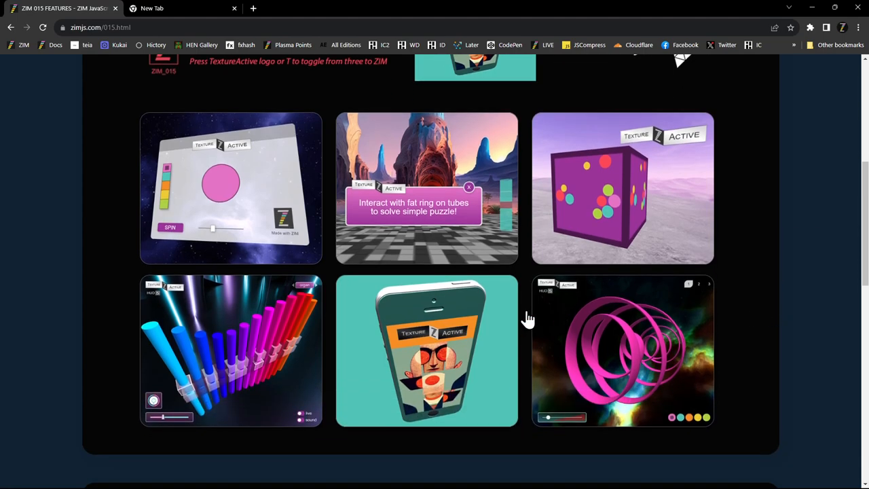
mouse_move(339, 355)
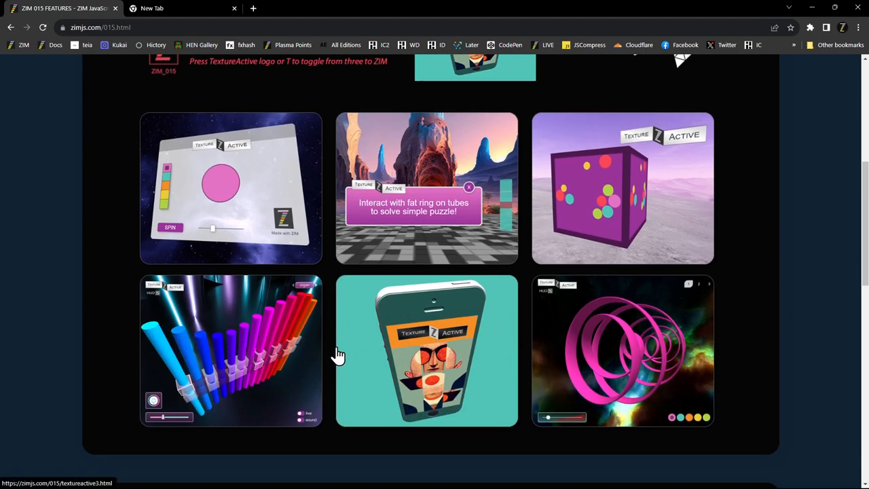
mouse_move(632, 360)
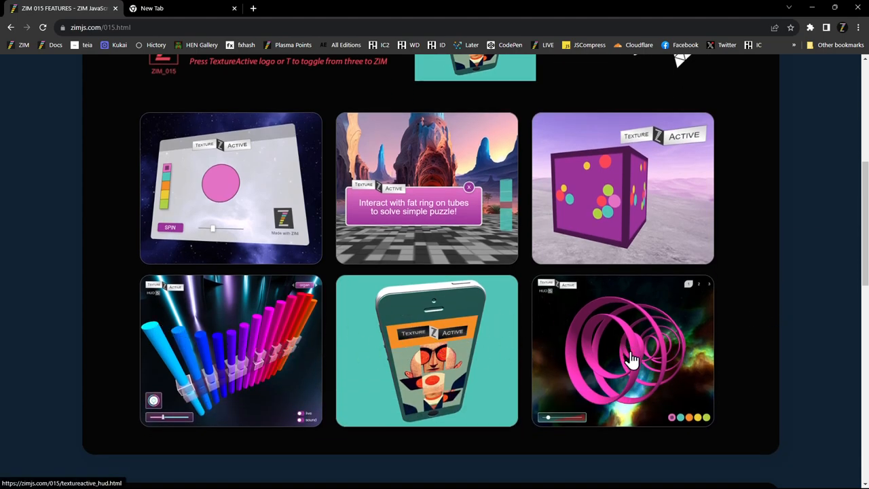